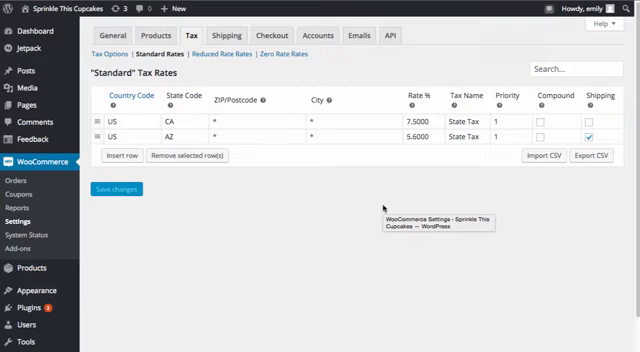
pyautogui.moveTo(570, 213)
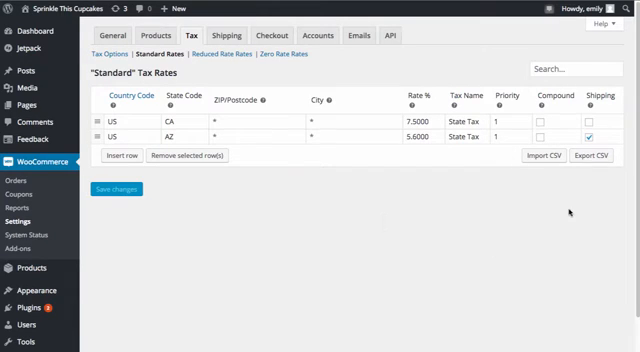
pyautogui.moveTo(569, 213)
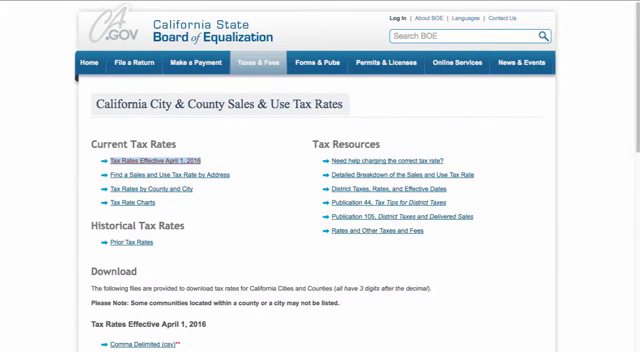
pyautogui.moveTo(229, 202)
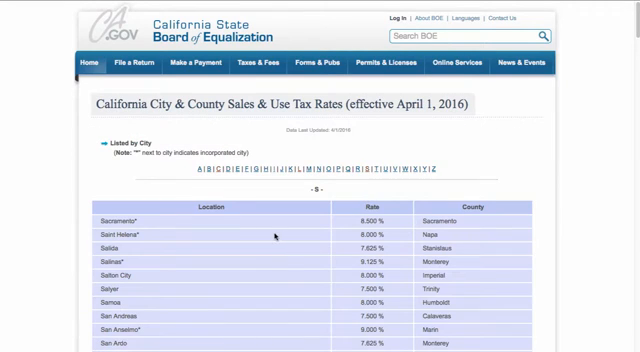
# Step: Find and highlight La Jolla's 8.000% rate in the Board of Equalization city list
pyautogui.scroll(-3)
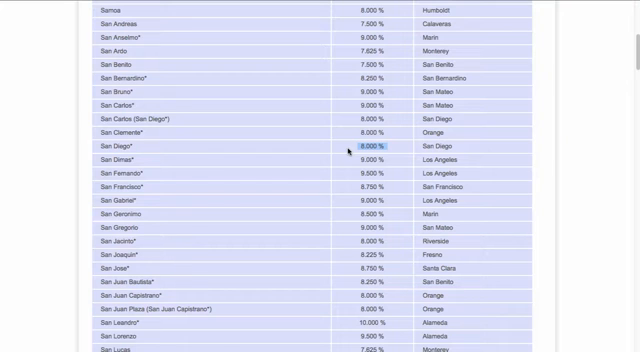
pyautogui.scroll(3)
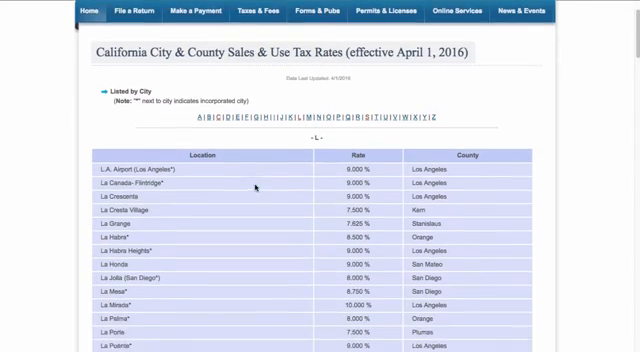
pyautogui.scroll(-3)
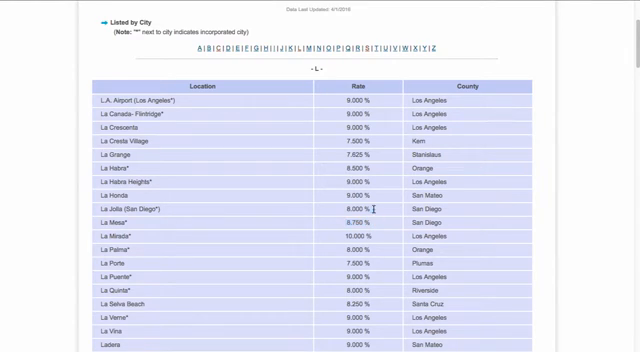
pyautogui.doubleClick(351, 209)
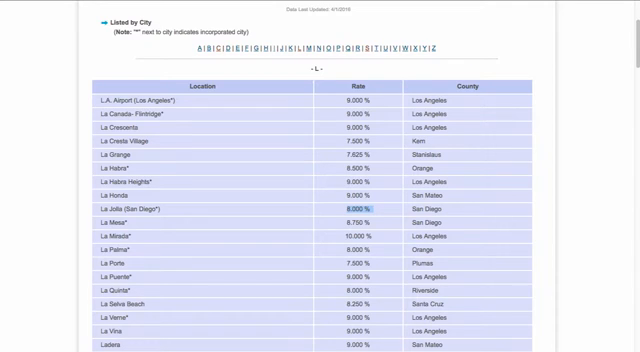
pyautogui.moveTo(518, 172)
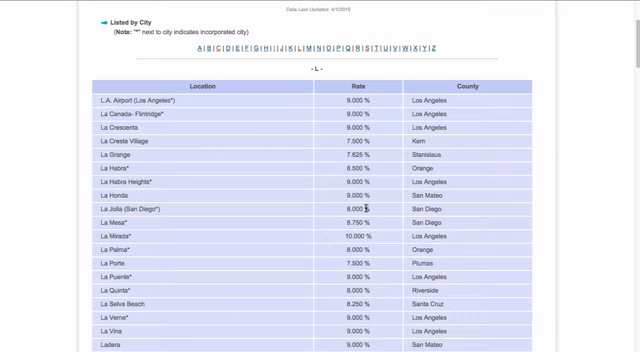
pyautogui.doubleClick(352, 206)
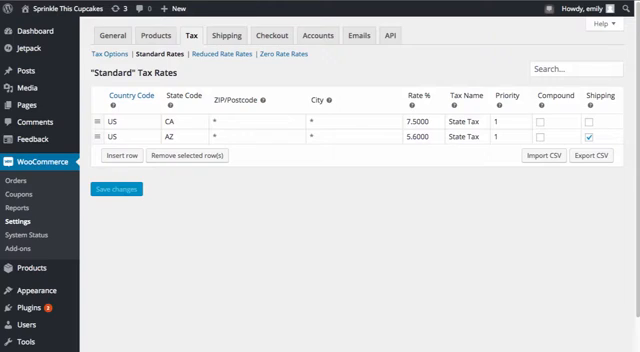
pyautogui.moveTo(272, 88)
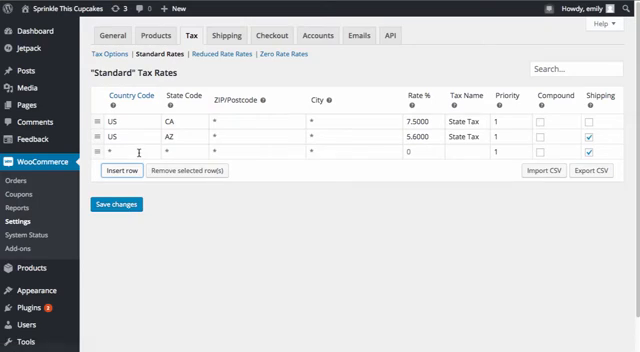
# Step: Fill the new tax row with country US, CA, ZIP 92037, city LA JOLLA and rate .5
pyautogui.click(130, 152)
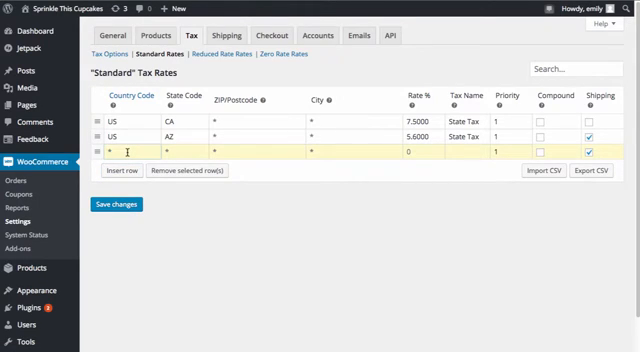
pyautogui.write('US')
pyautogui.click(185, 151)
pyautogui.write('CA')
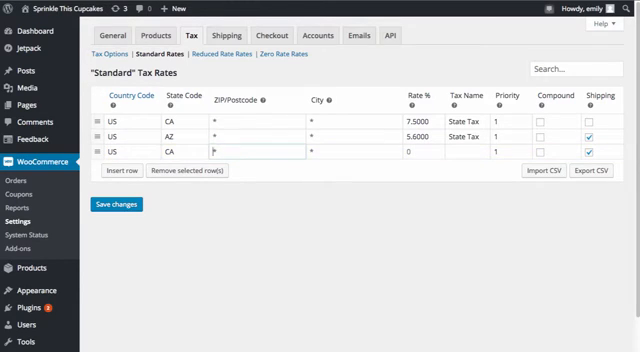
pyautogui.write('9202')
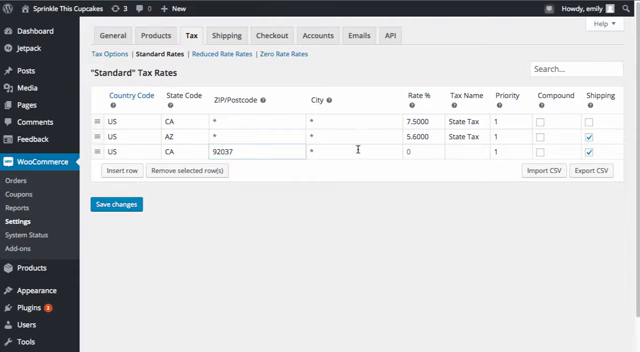
pyautogui.write('La')
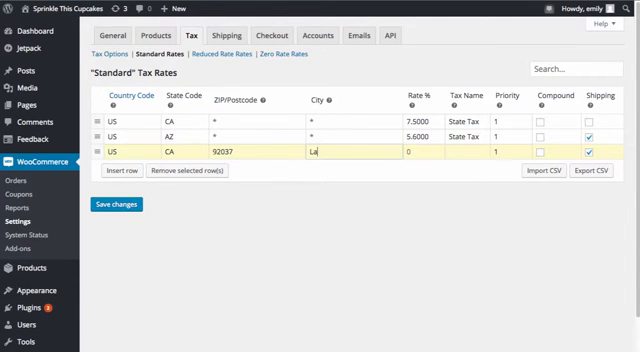
pyautogui.write('LA JOLLA')
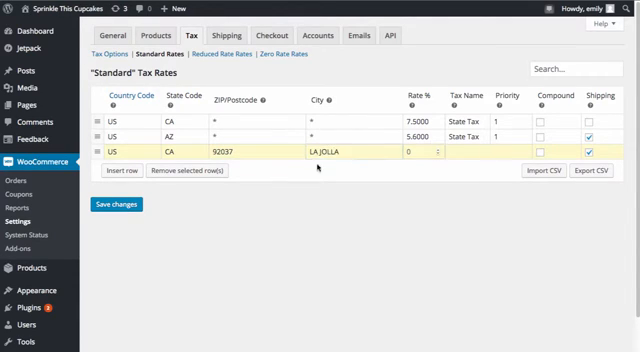
pyautogui.click(415, 155)
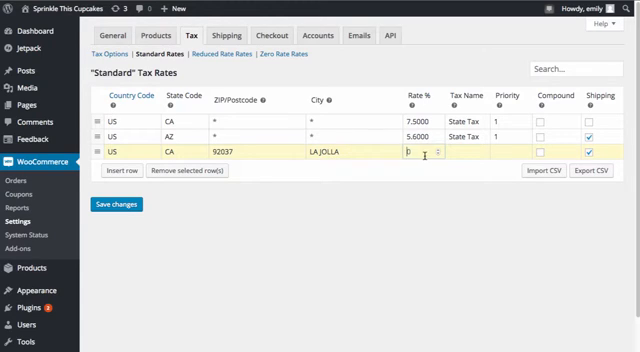
pyautogui.write('.50')
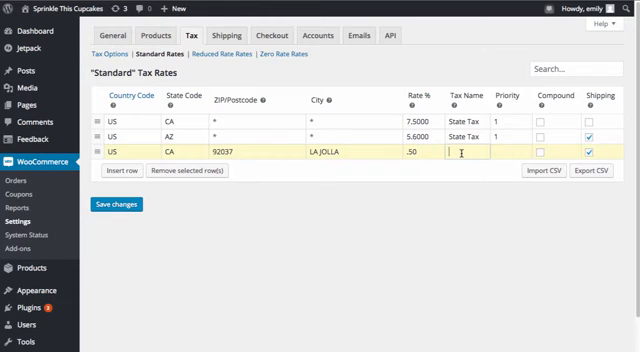
pyautogui.write('La')
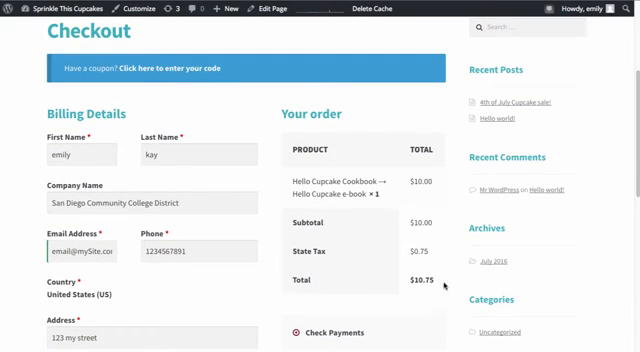
# Step: Enter La jolla and ZIP 92037 at checkout, confirming the $0.05 city tax and $10.80 total
pyautogui.scroll(-3)
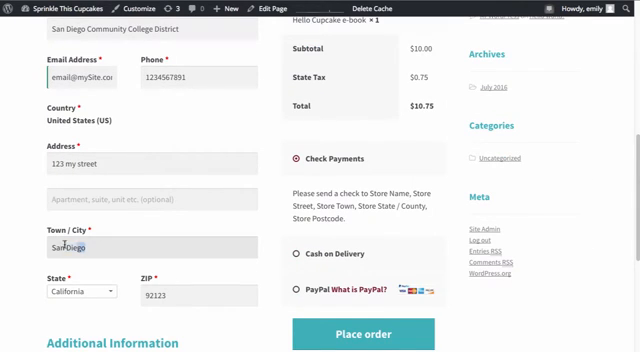
pyautogui.write('La jolla')
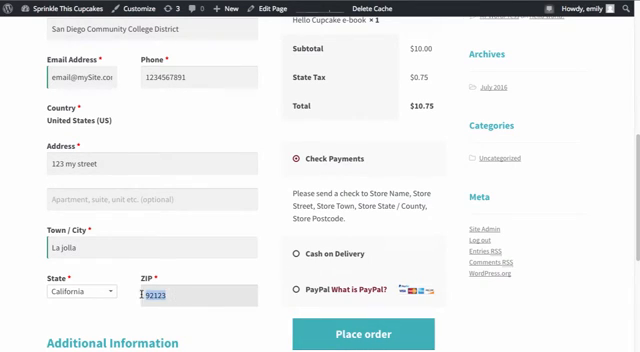
pyautogui.write('92037')
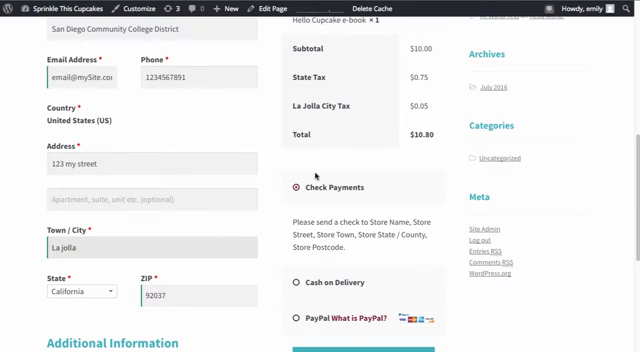
pyautogui.click(75, 245)
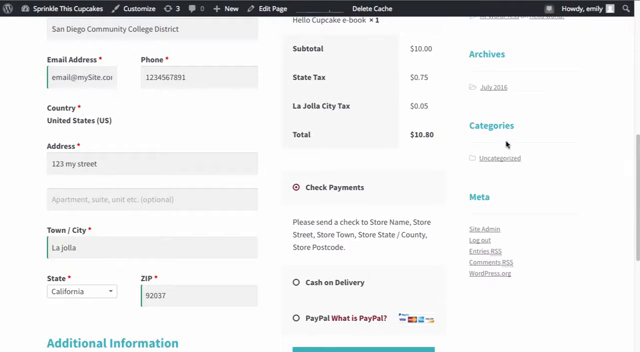
pyautogui.moveTo(597, 216)
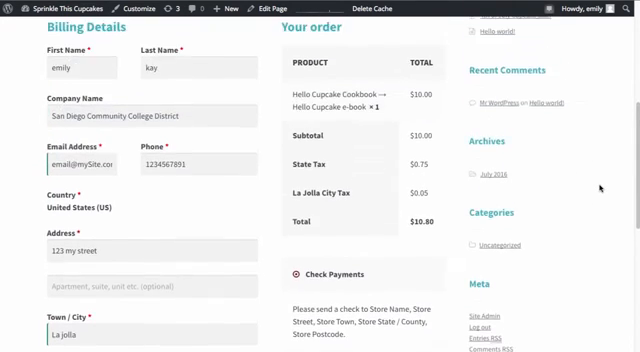
pyautogui.scroll(3)
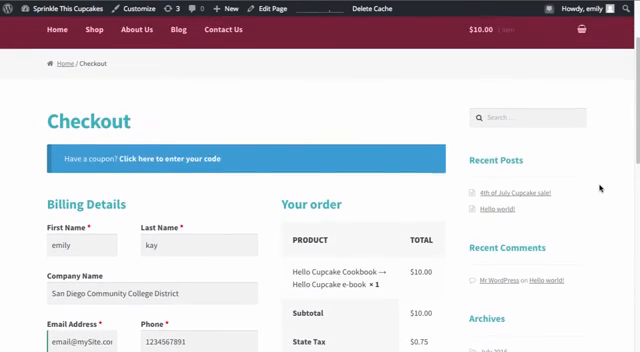
pyautogui.scroll(-3)
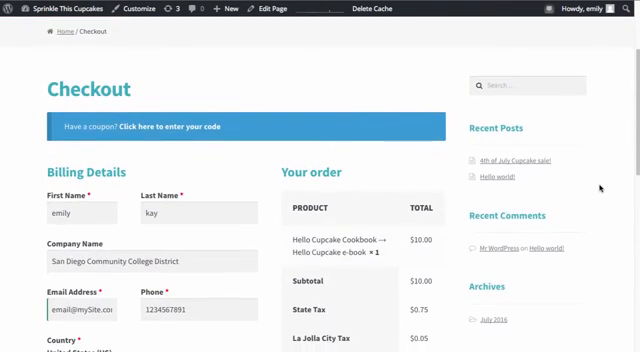
pyautogui.scroll(-3)
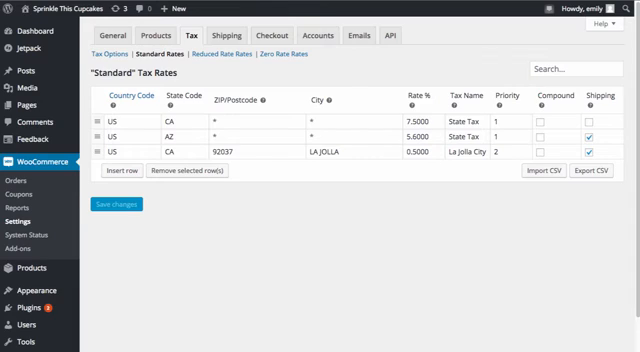
pyautogui.moveTo(350, 95)
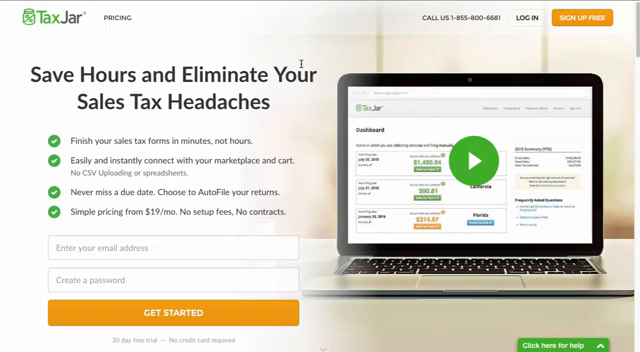
pyautogui.moveTo(327, 100)
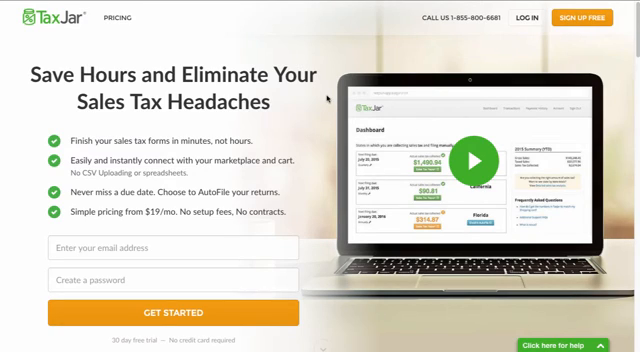
pyautogui.moveTo(329, 96)
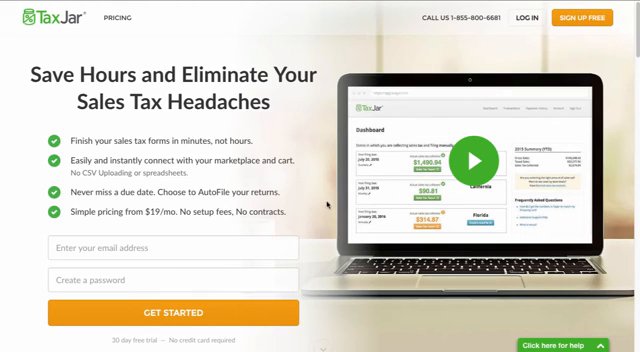
pyautogui.moveTo(403, 106)
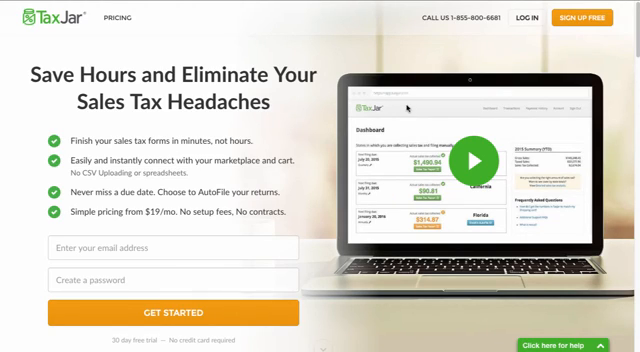